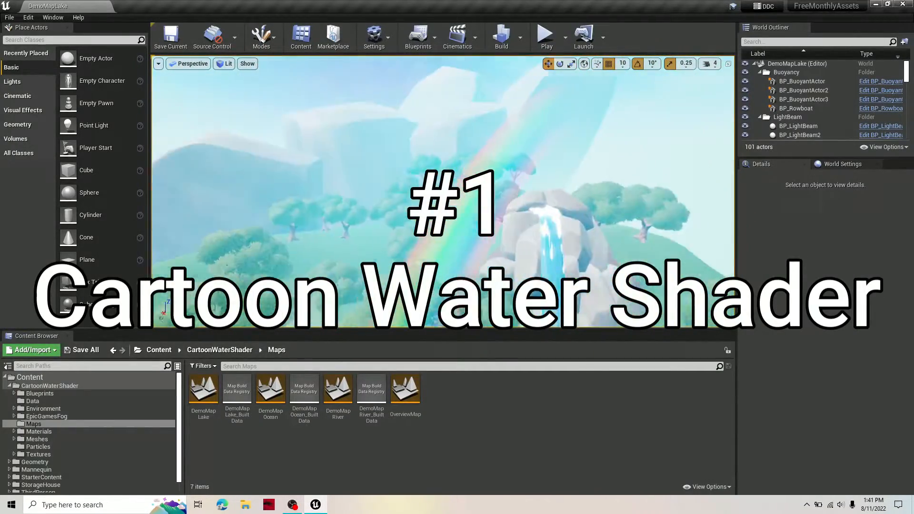
Step: Switch the viewport to the Cartoon Water Shader DemoMapLake with its waterfall and rainbow
click(545, 35)
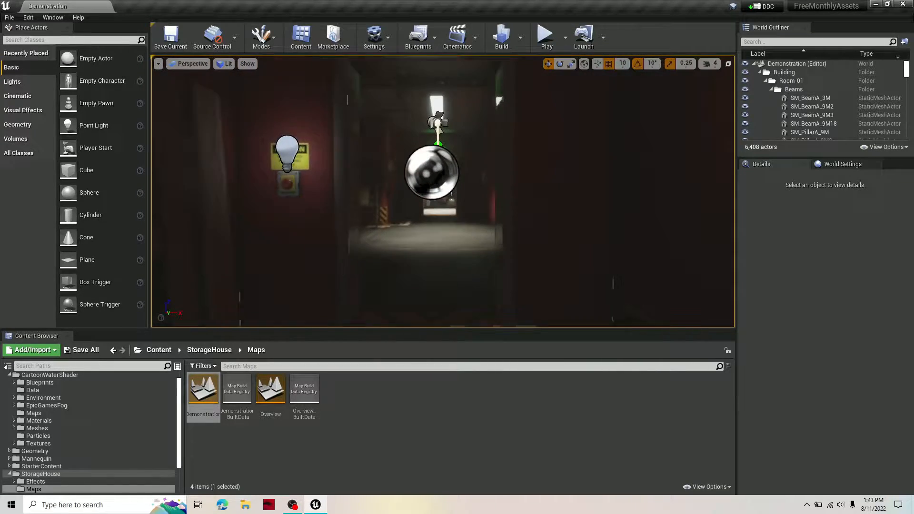
Step: Load the StorageHouse Demonstration map showing the dim red-walled corridor
click(373, 37)
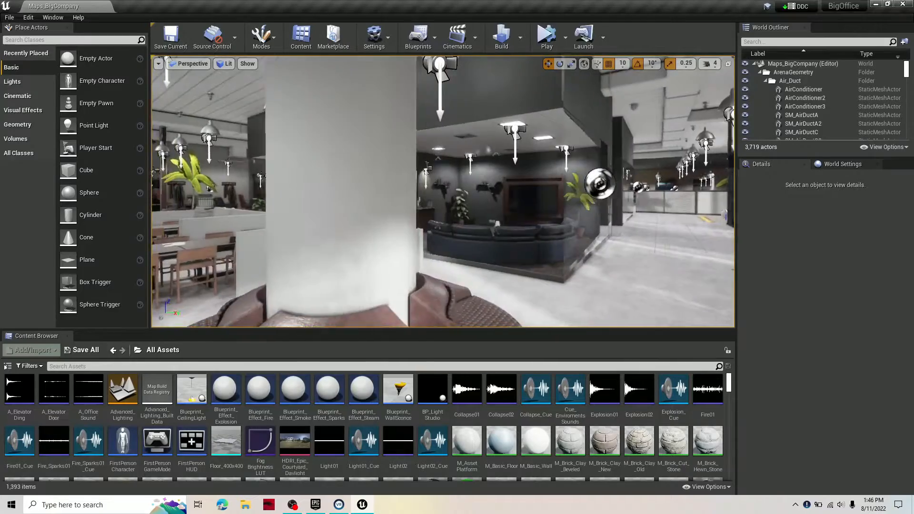
Step: Show the BigOffice Maps_BigCompany level with its furnished lobby interior
click(545, 36)
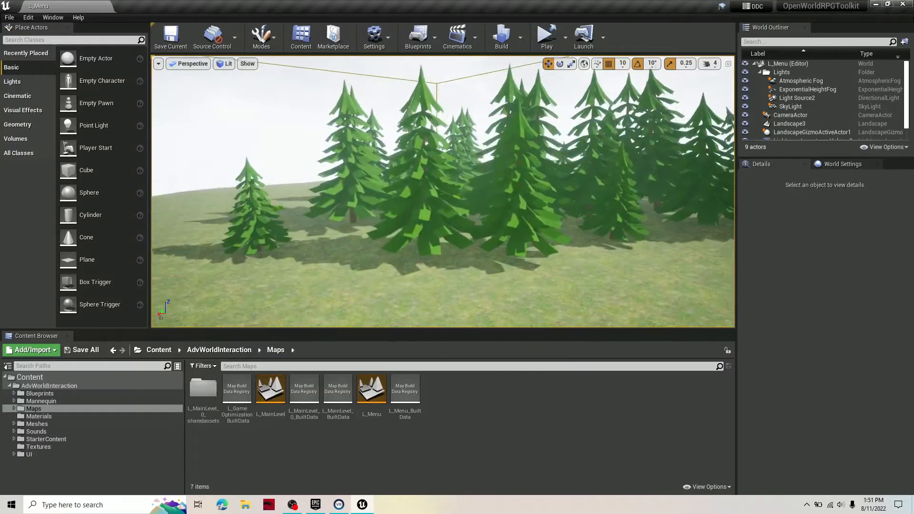
Step: Show the OpenWorldRPGToolkit L_Menu level with its grassy low-poly pine forest
click(545, 33)
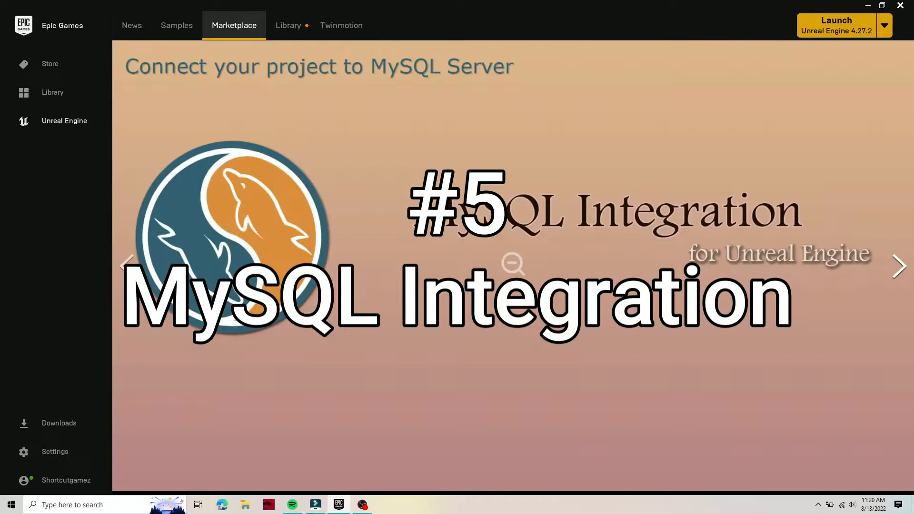
Step: Page through four MySQL Integration gallery screenshots of its Blueprint examples
click(899, 267)
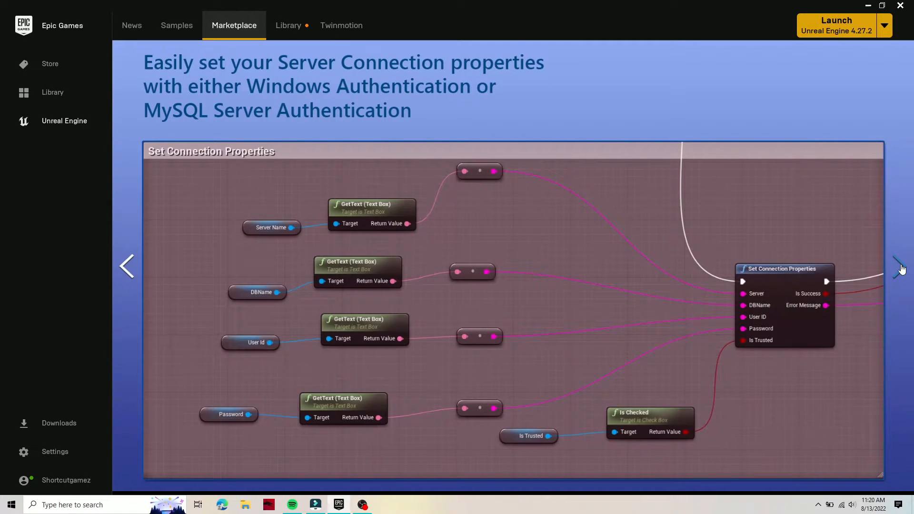
click(899, 267)
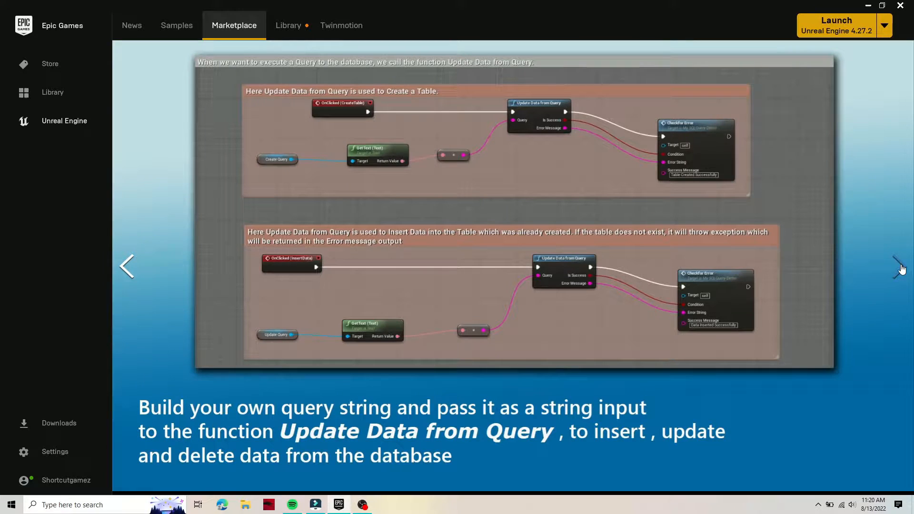
click(900, 266)
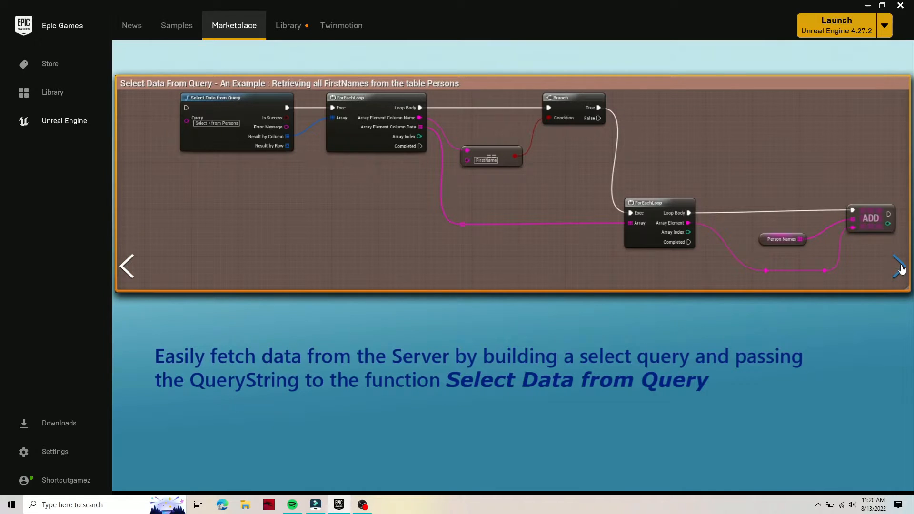
click(899, 266)
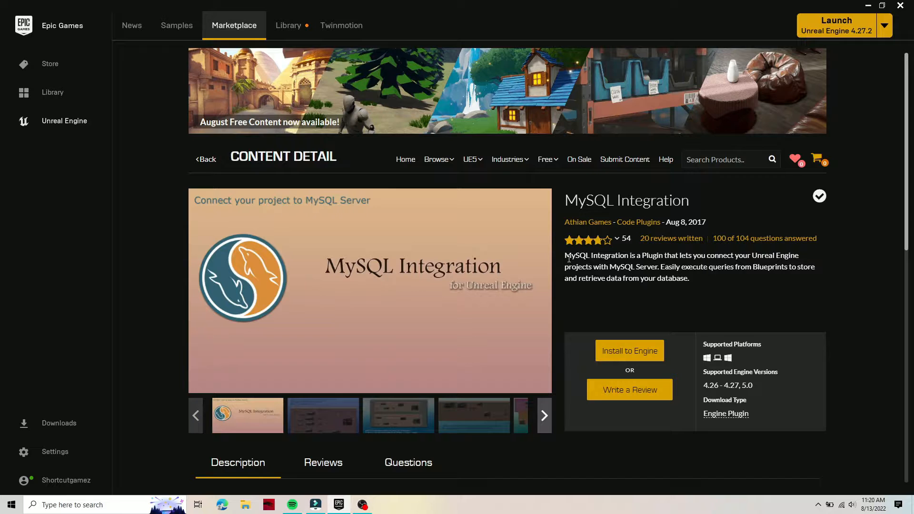
Step: Highlight the whole MySQL Integration plugin summary on its Content Detail page
drag(564, 256, 716, 256)
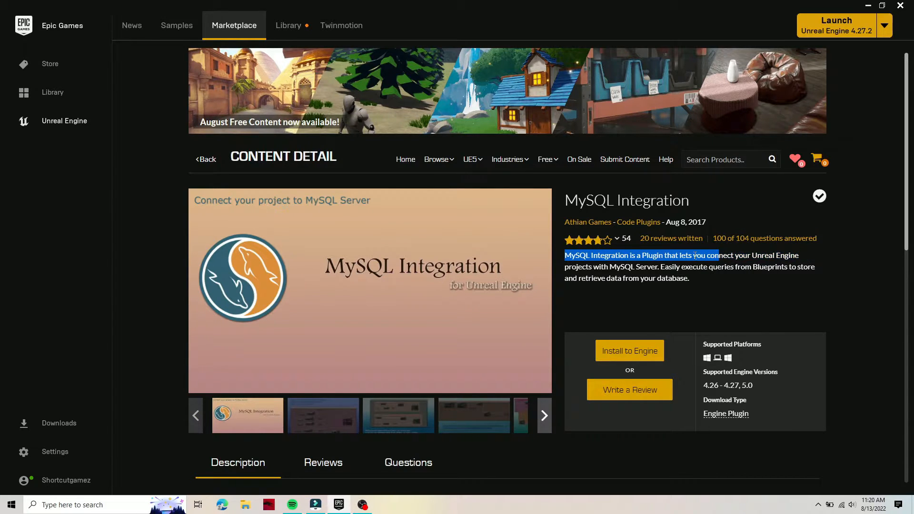
drag(697, 255, 790, 266)
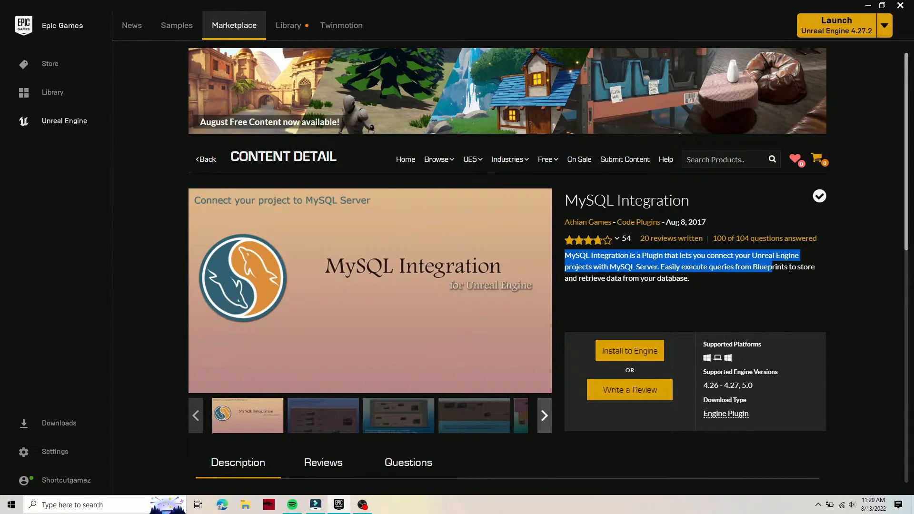
drag(790, 267, 687, 278)
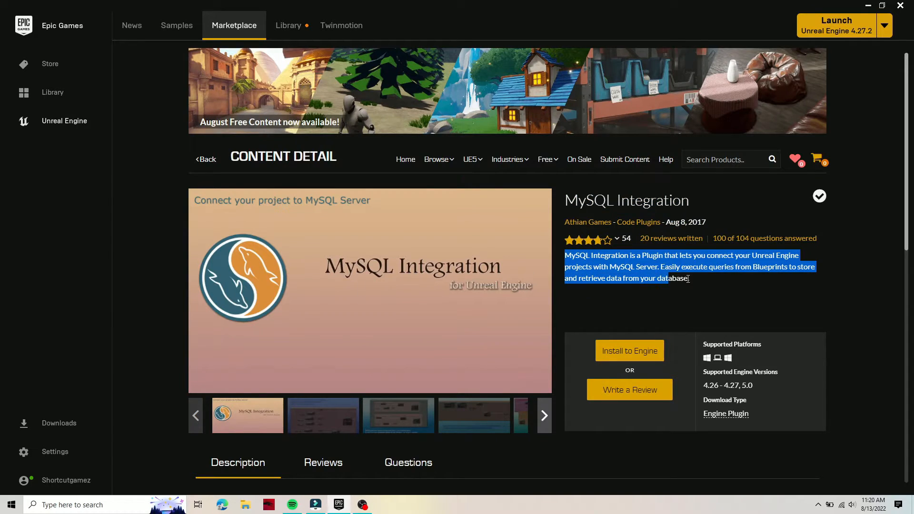
Step: Highlight the Description's opening paragraph and the Technical Details heading further down the page
scroll(down, 3)
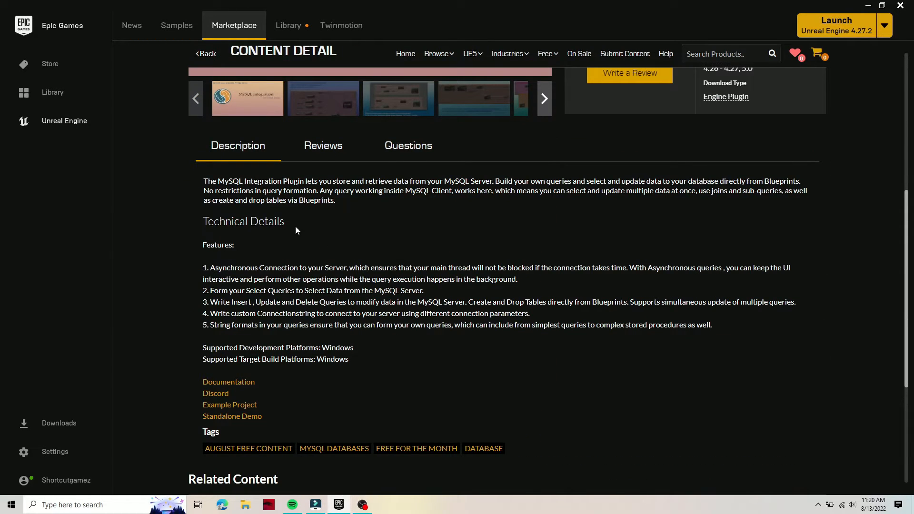
drag(204, 180, 505, 181)
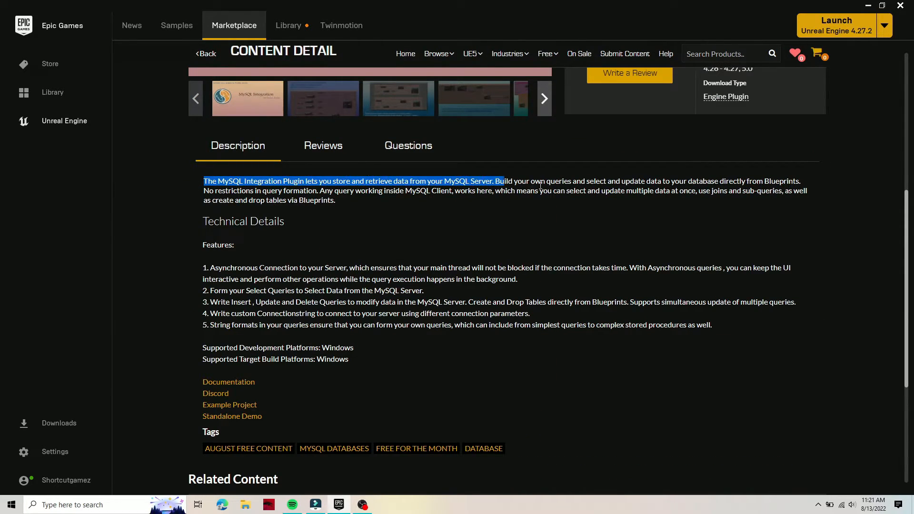
drag(500, 181, 328, 190)
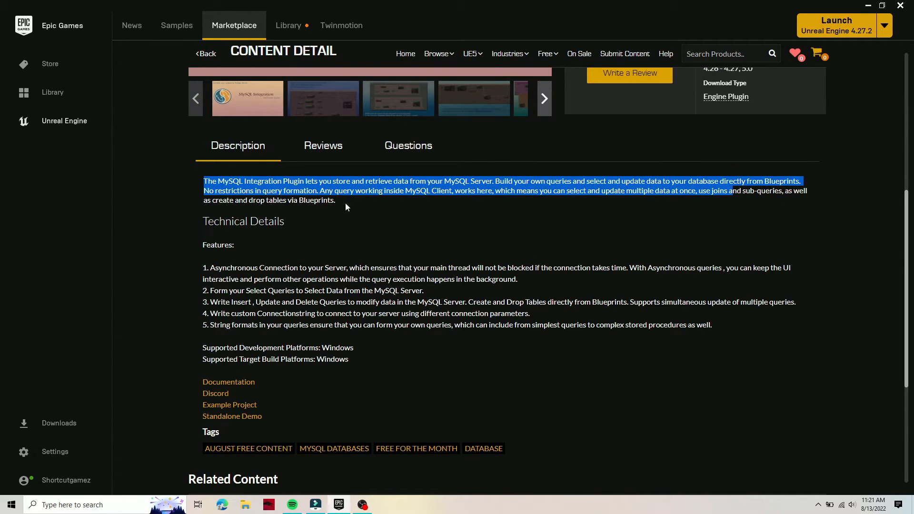
drag(347, 206, 286, 226)
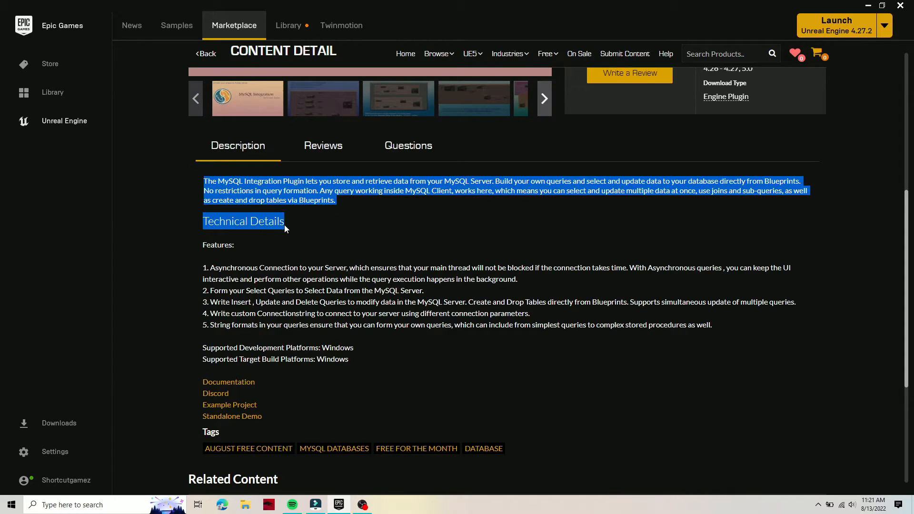